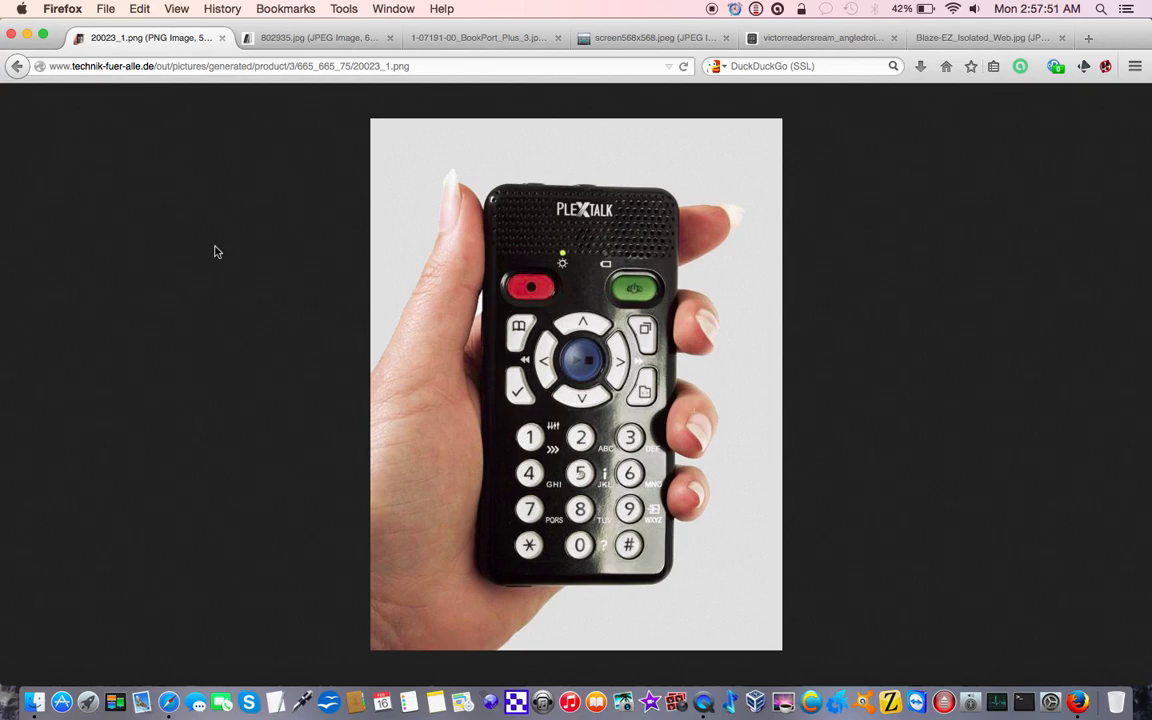
Step: Switch to the 802935.jpg tab showing the white BookSense player photo
click(318, 38)
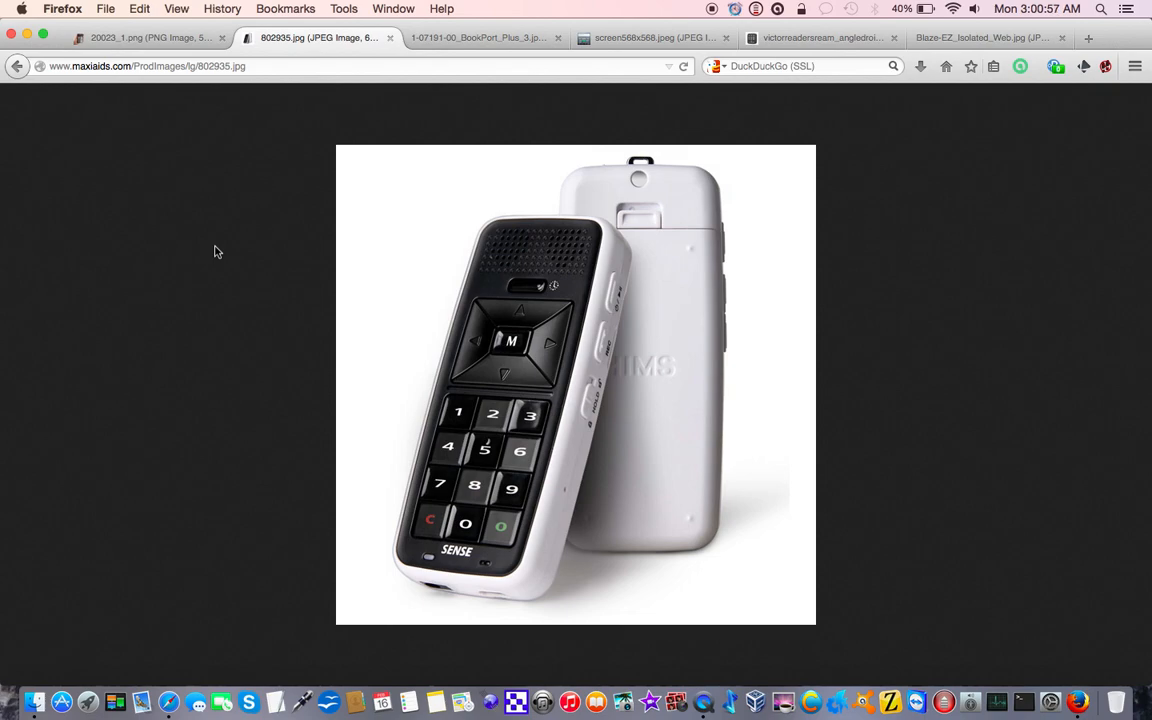
Step: Return to the 20023_1.png tab with the PlexTalk player held in a hand
click(480, 38)
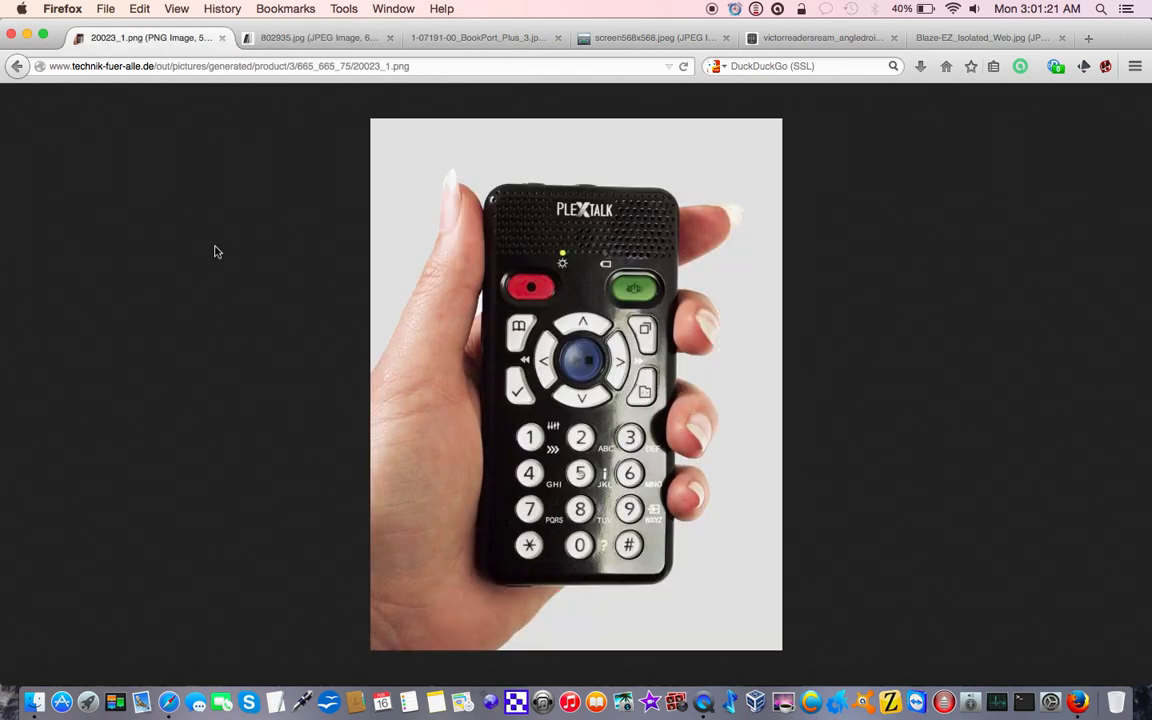
click(318, 38)
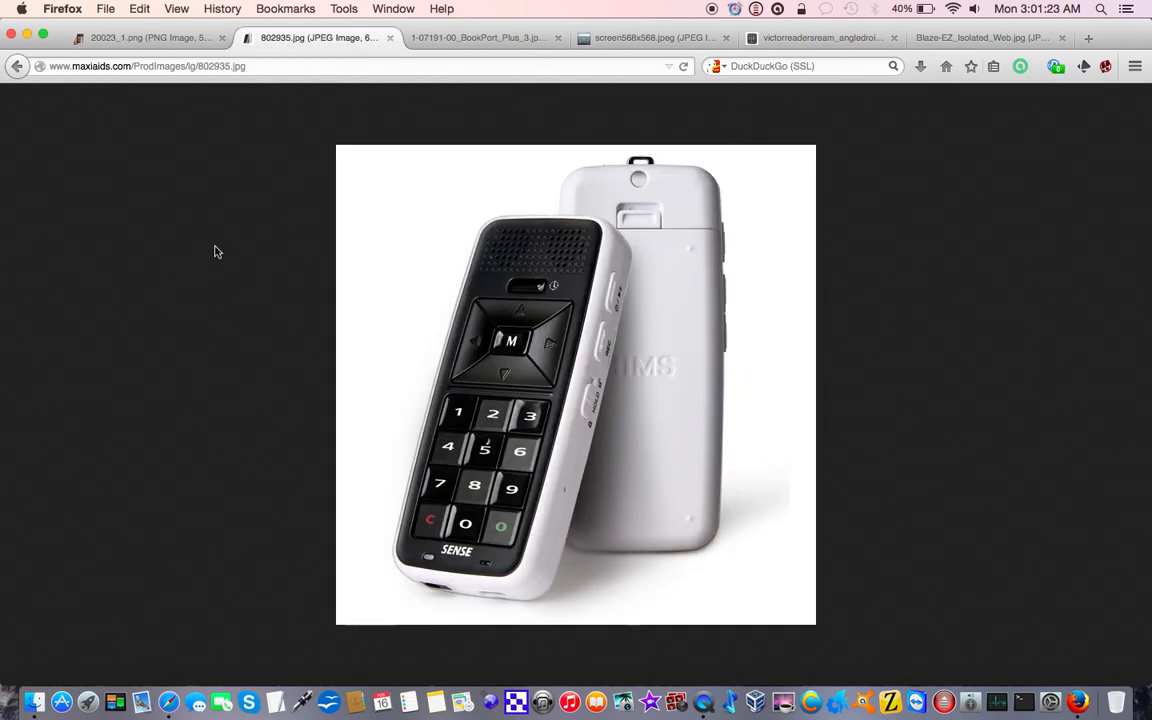
click(480, 38)
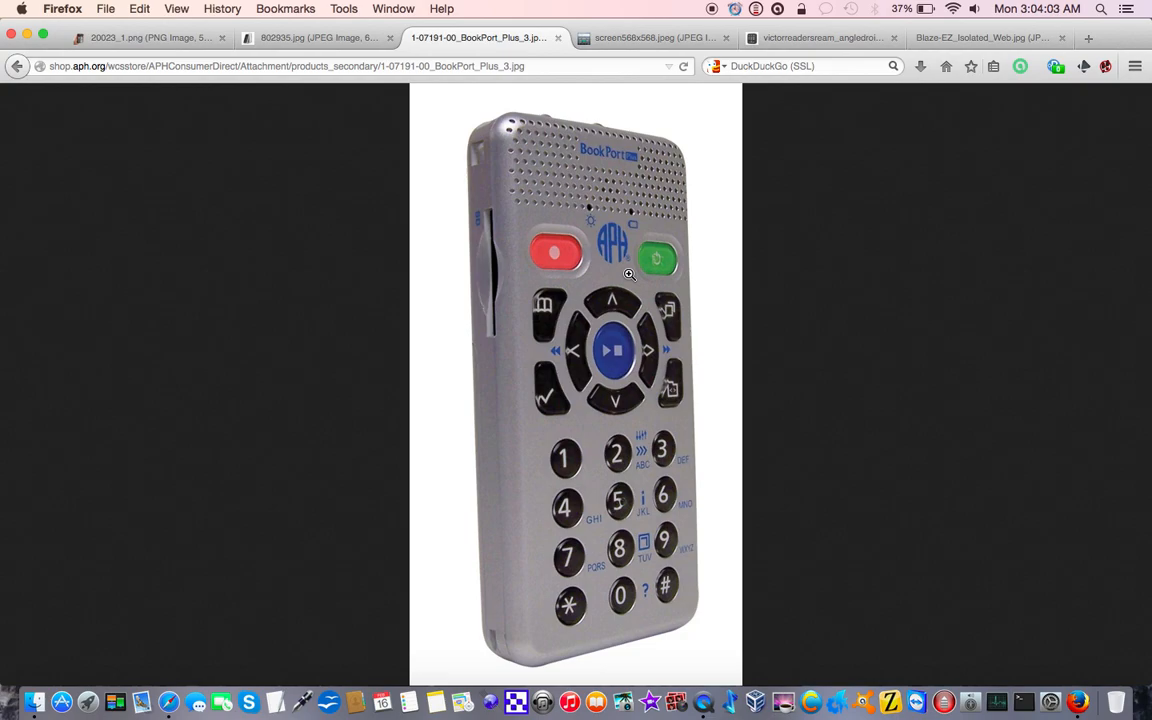
mouse_move(632, 478)
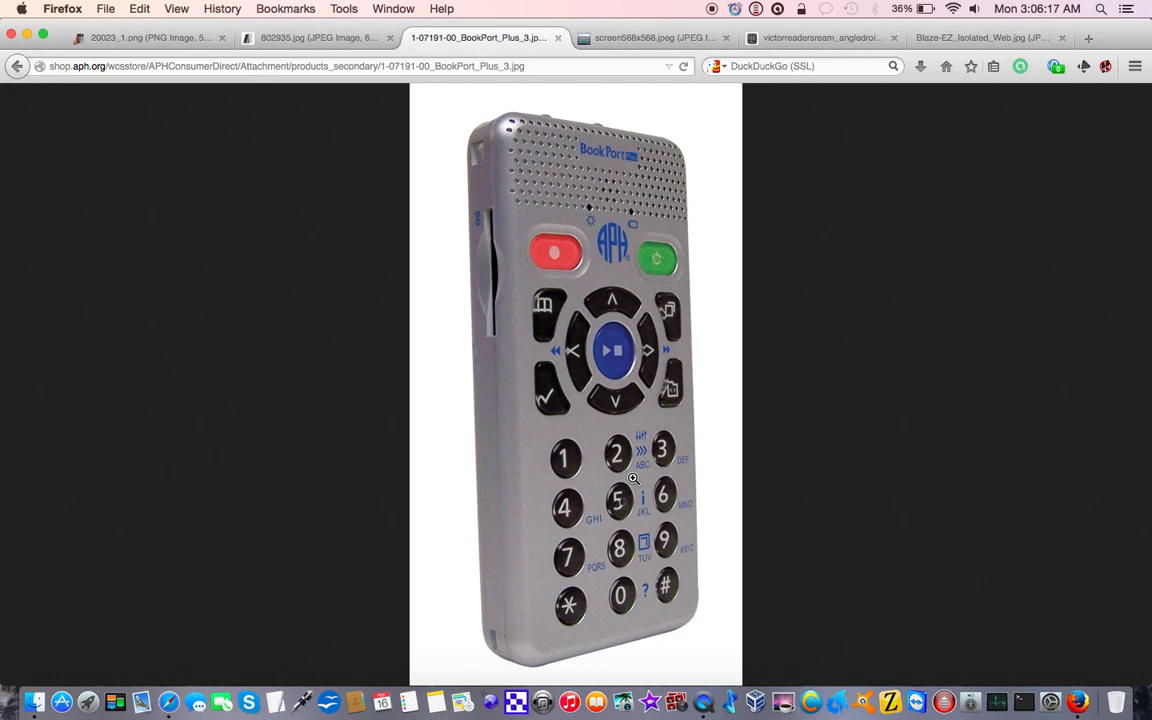
Step: Flip between the BARD app screenshot and BookPort Plus image, ending on the Victor Reader Stream tab
click(654, 38)
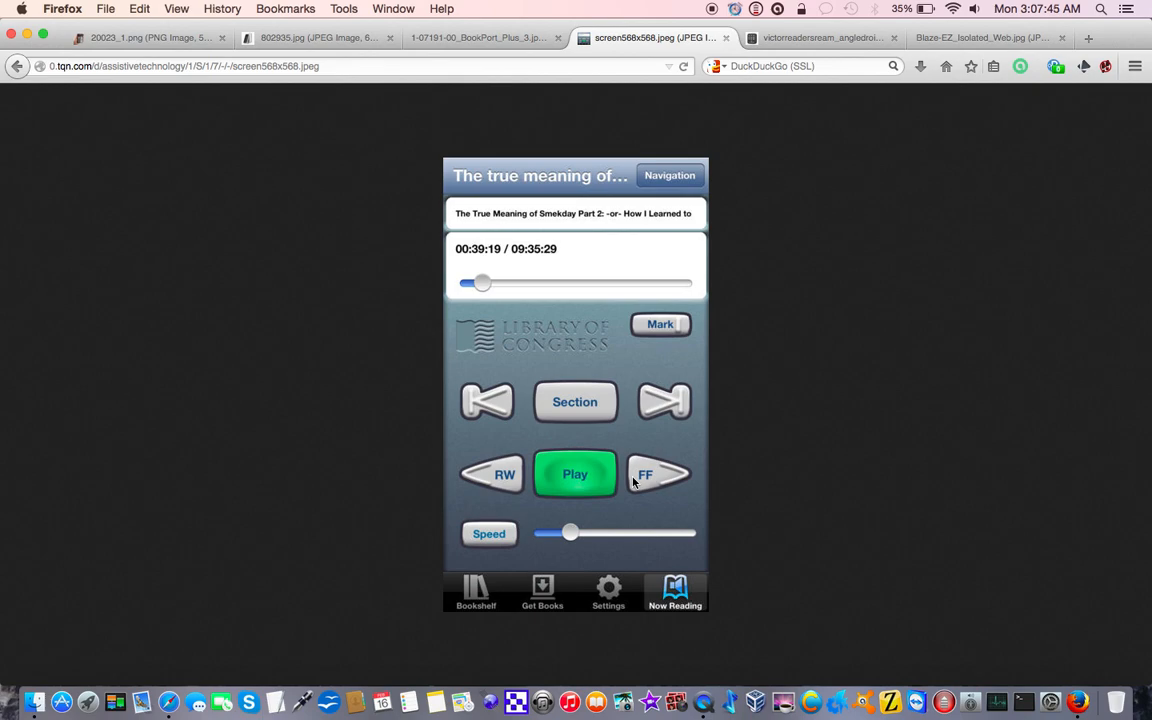
click(480, 38)
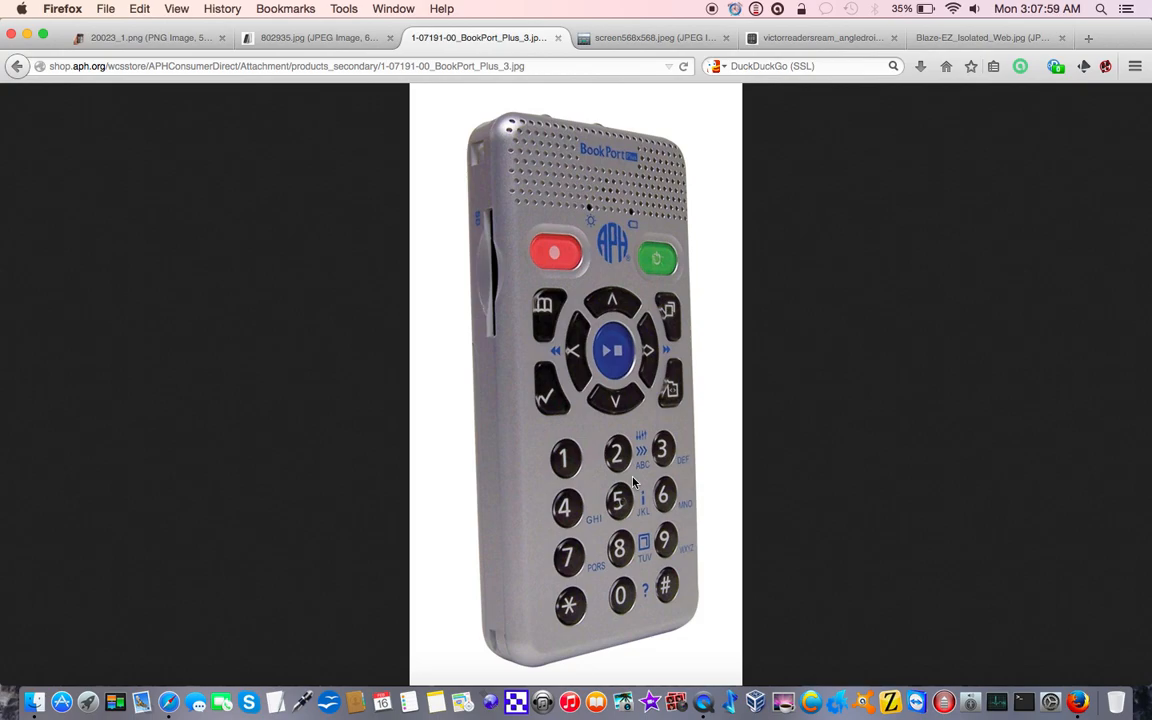
click(652, 38)
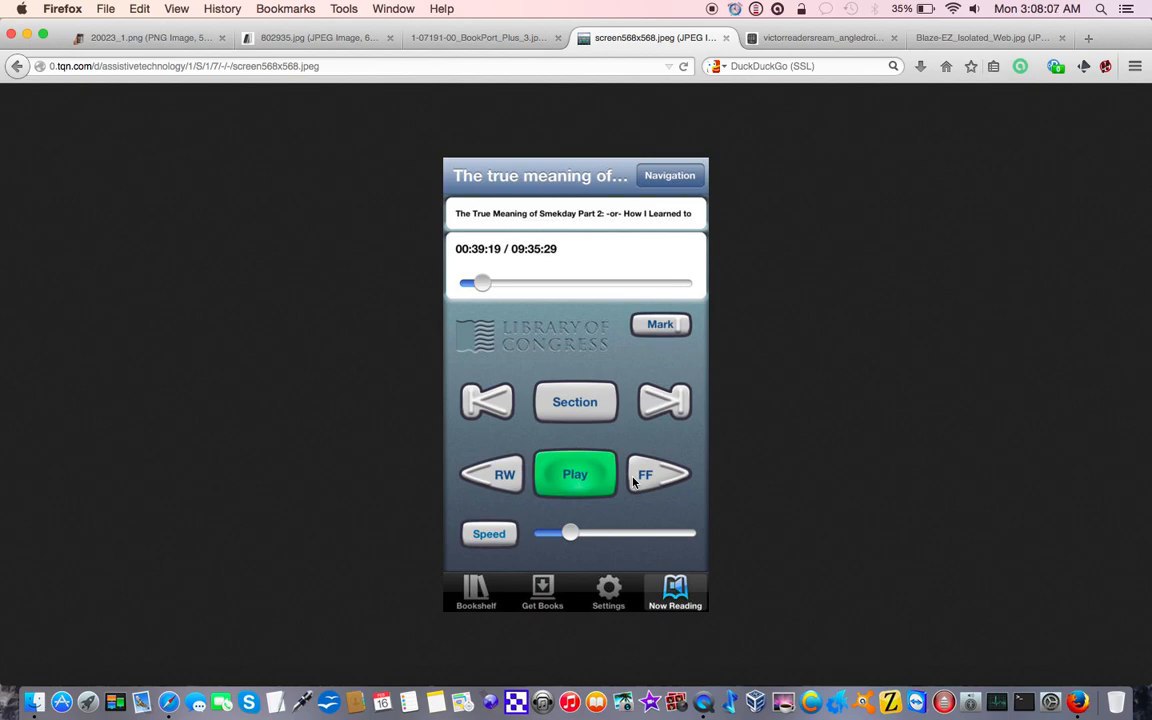
click(820, 38)
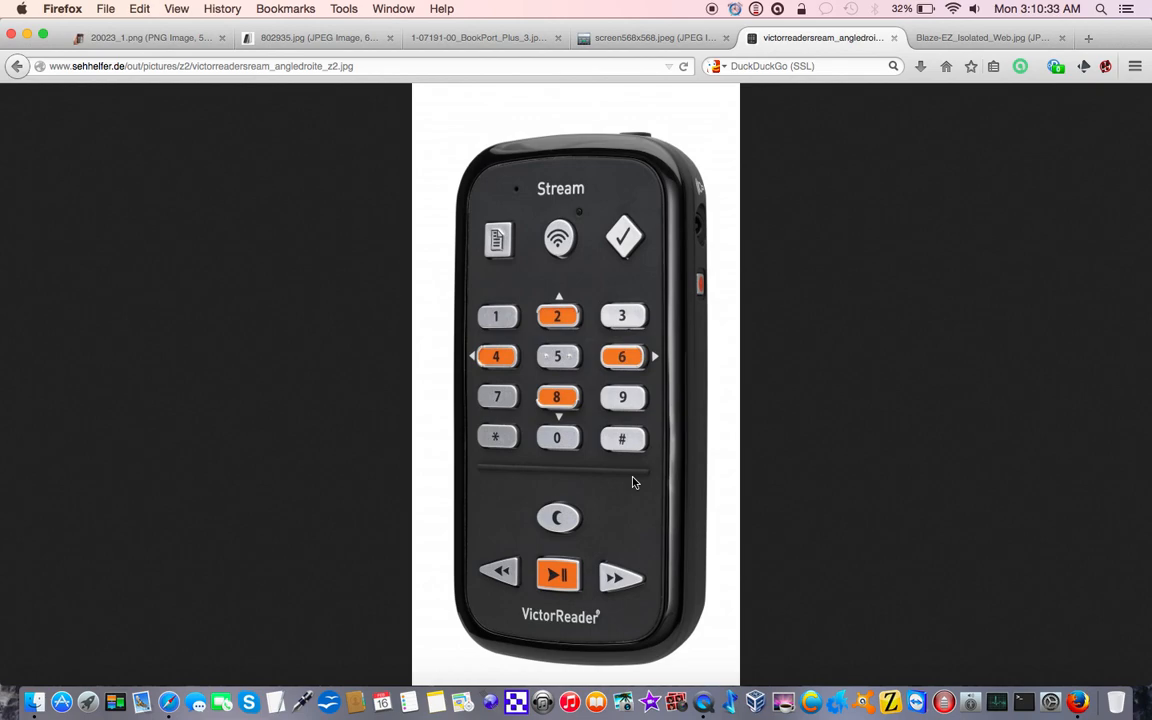
click(982, 38)
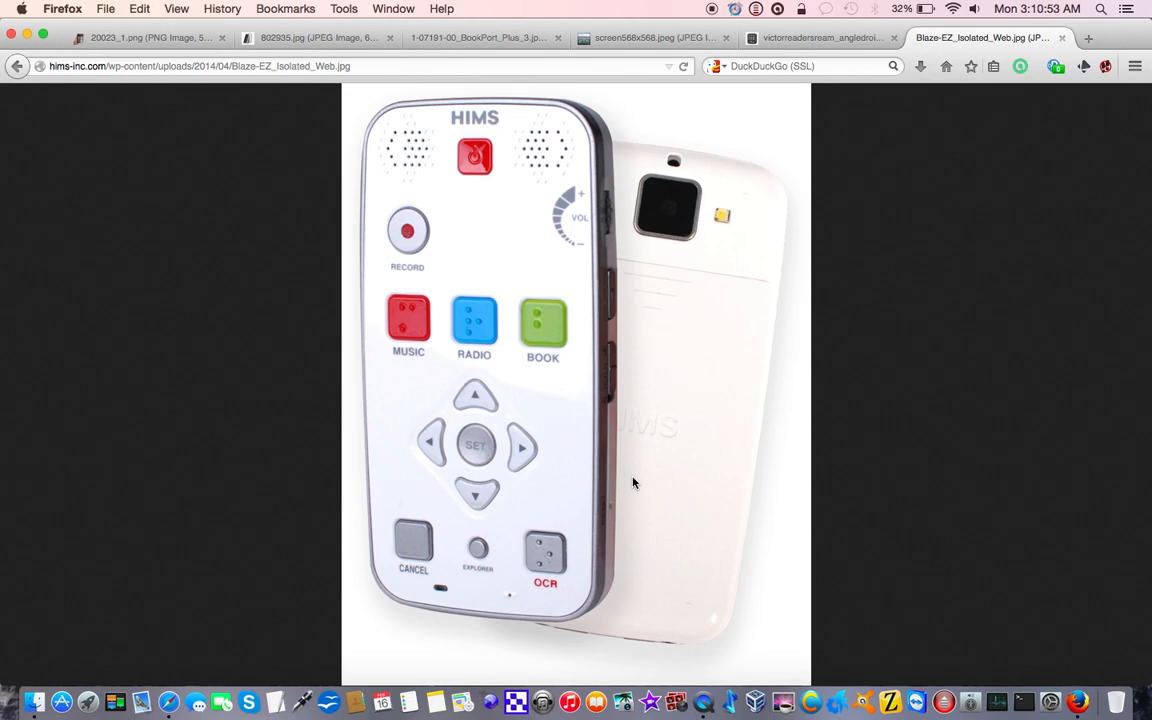
click(820, 38)
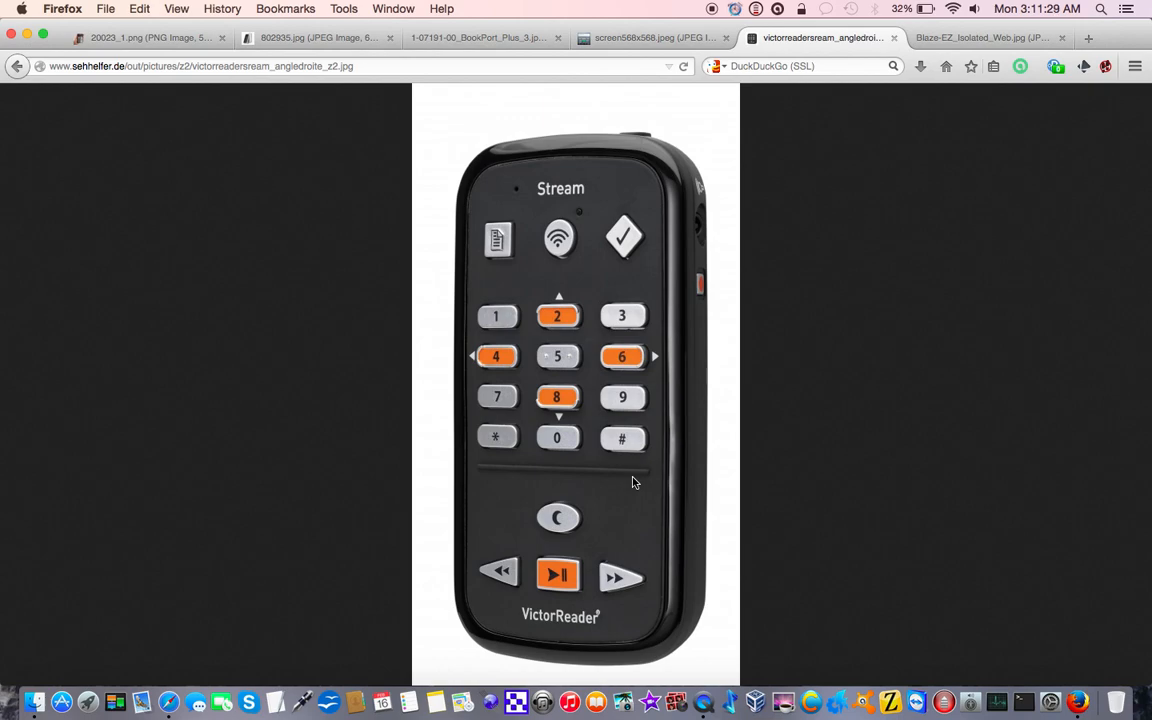
Step: Cycle through the Blaze EZ, Victor Stream, BARD app and PlexTalk tabs, landing on BookPort Plus
click(980, 38)
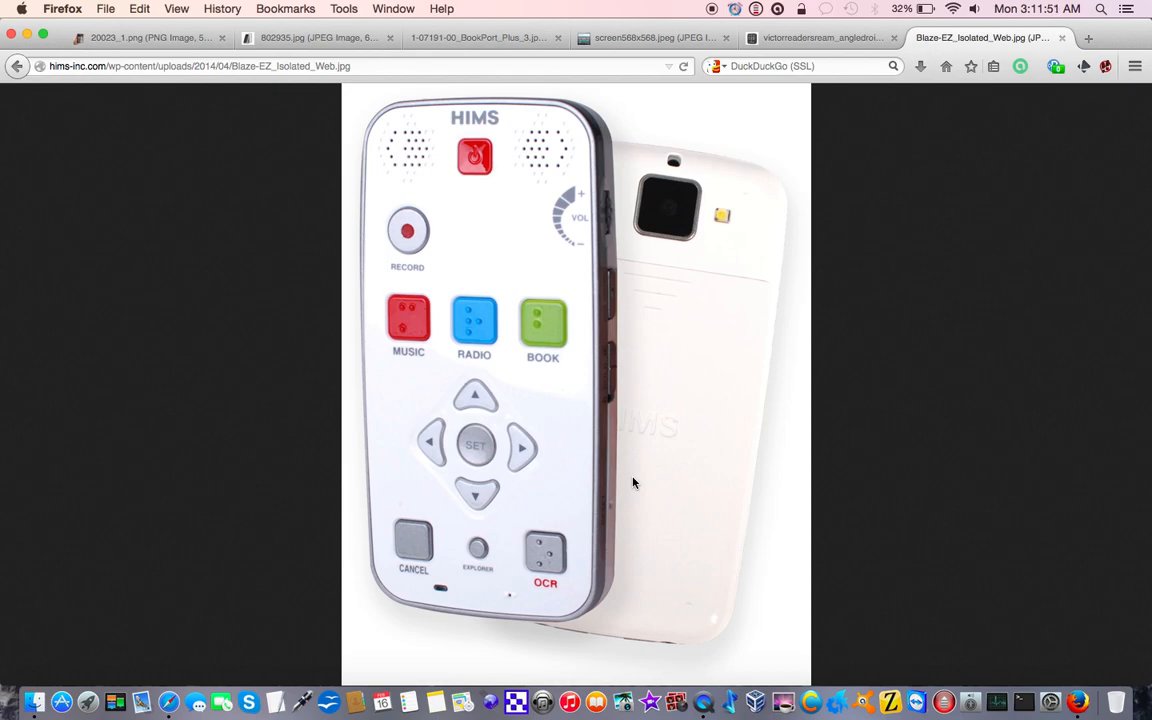
click(820, 38)
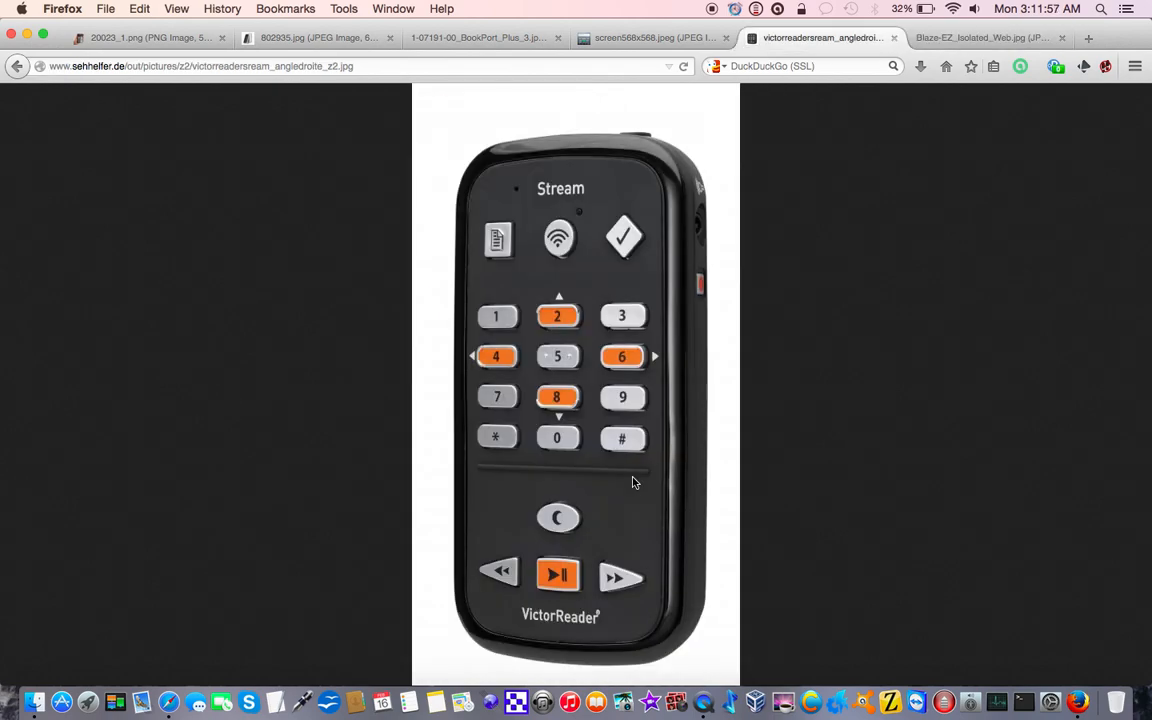
click(654, 38)
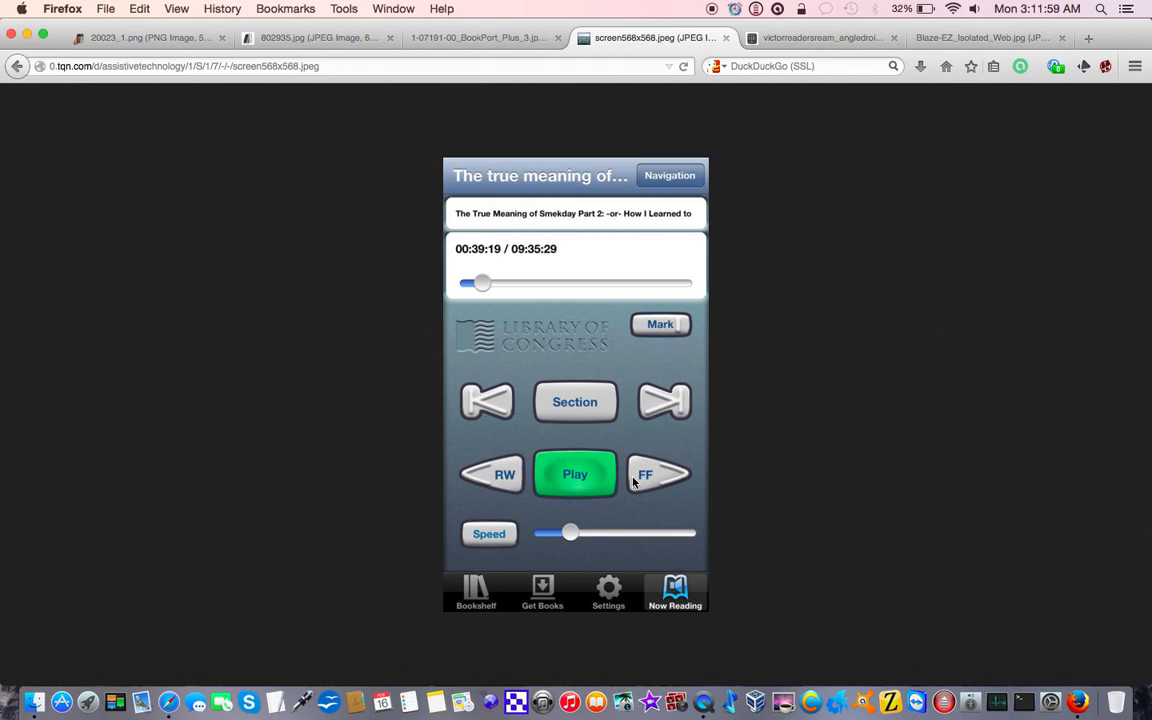
click(480, 38)
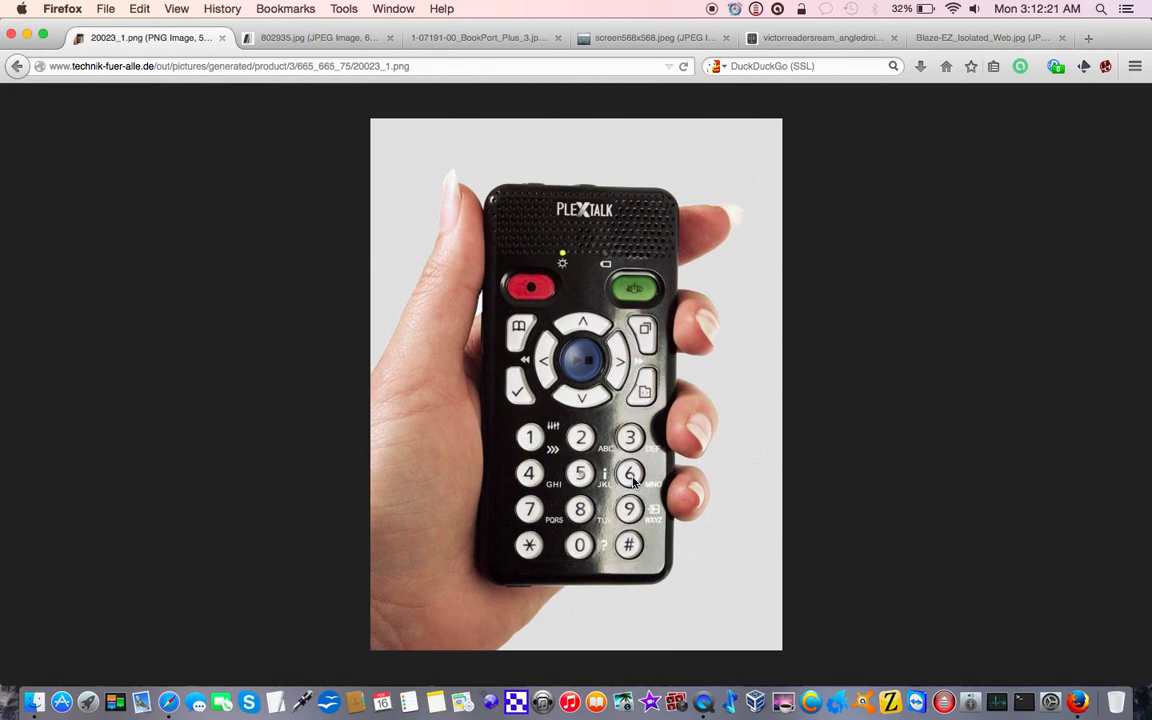
click(480, 38)
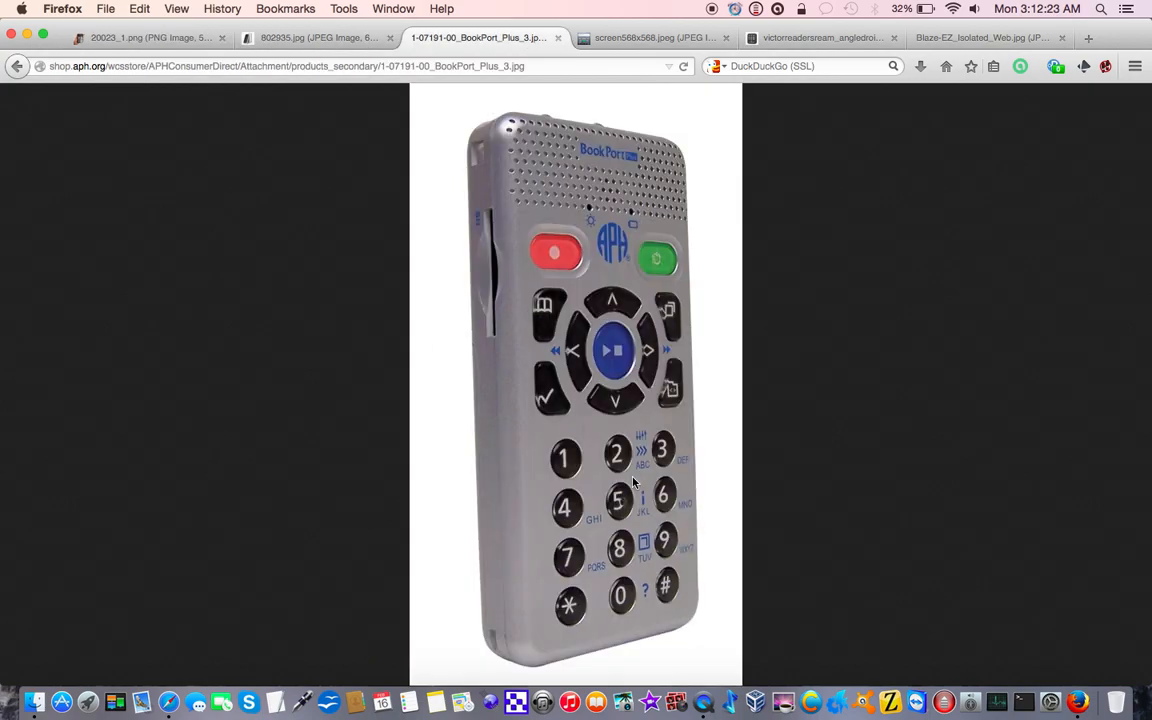
Step: Recheck the BookPort Plus and BookSense images in turn, then show the Victor Reader Stream photo
click(820, 38)
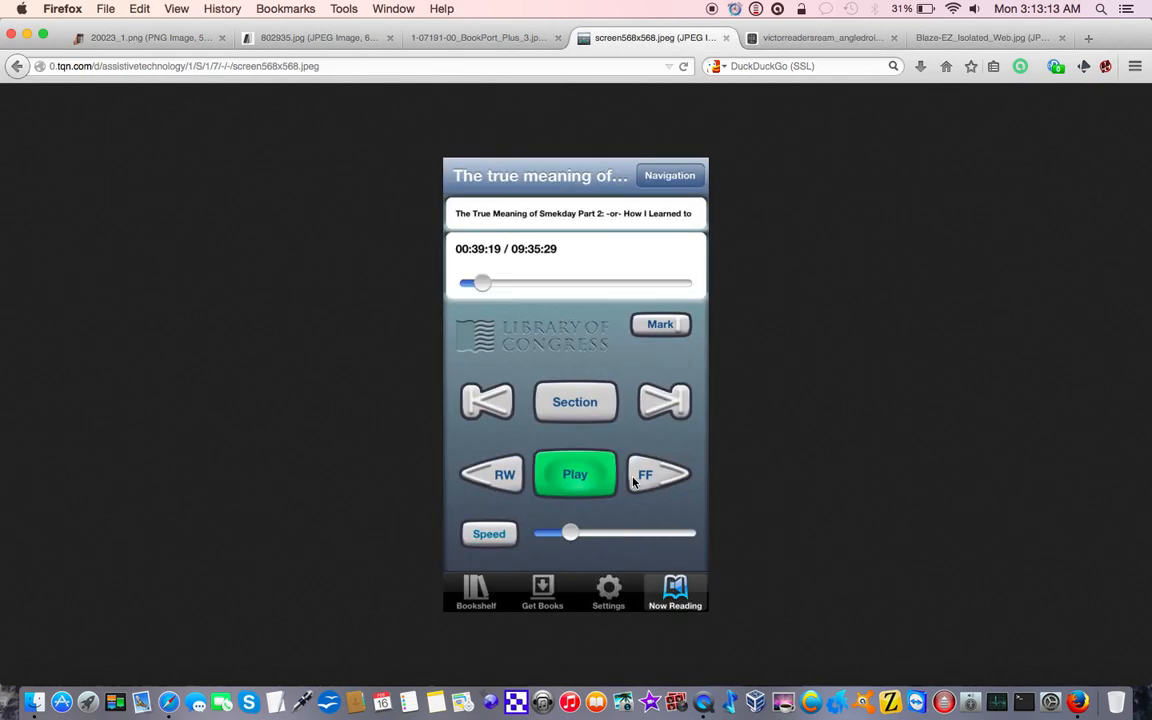
click(476, 38)
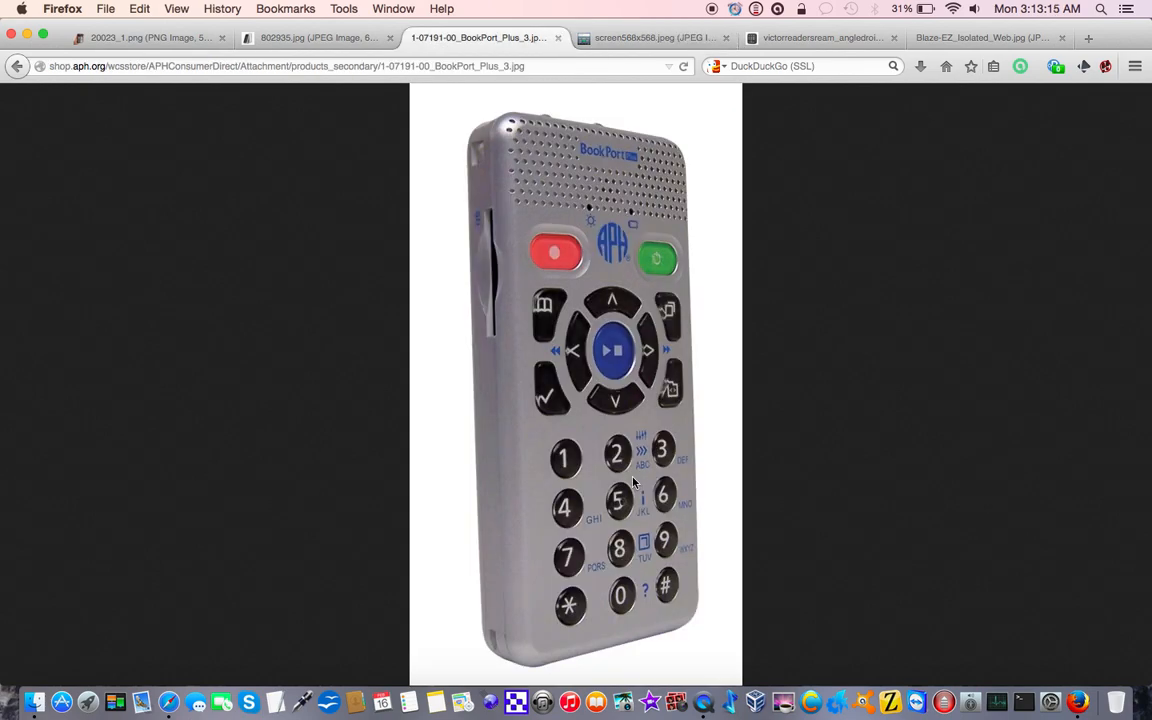
click(316, 36)
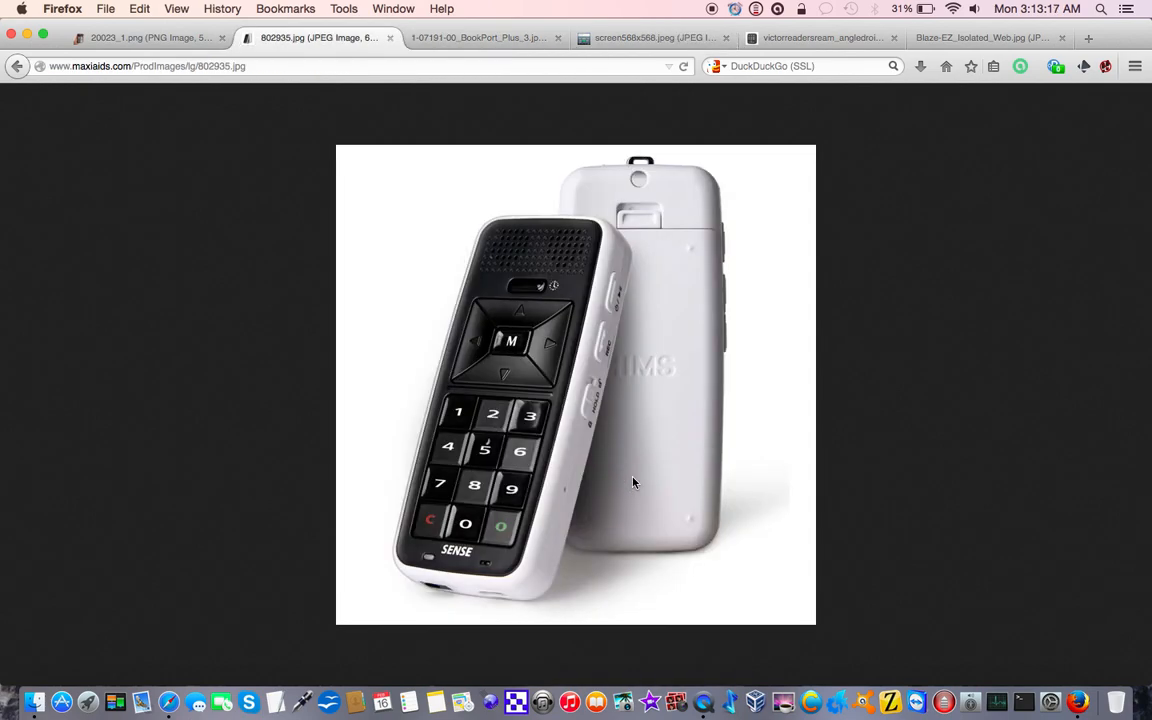
click(480, 38)
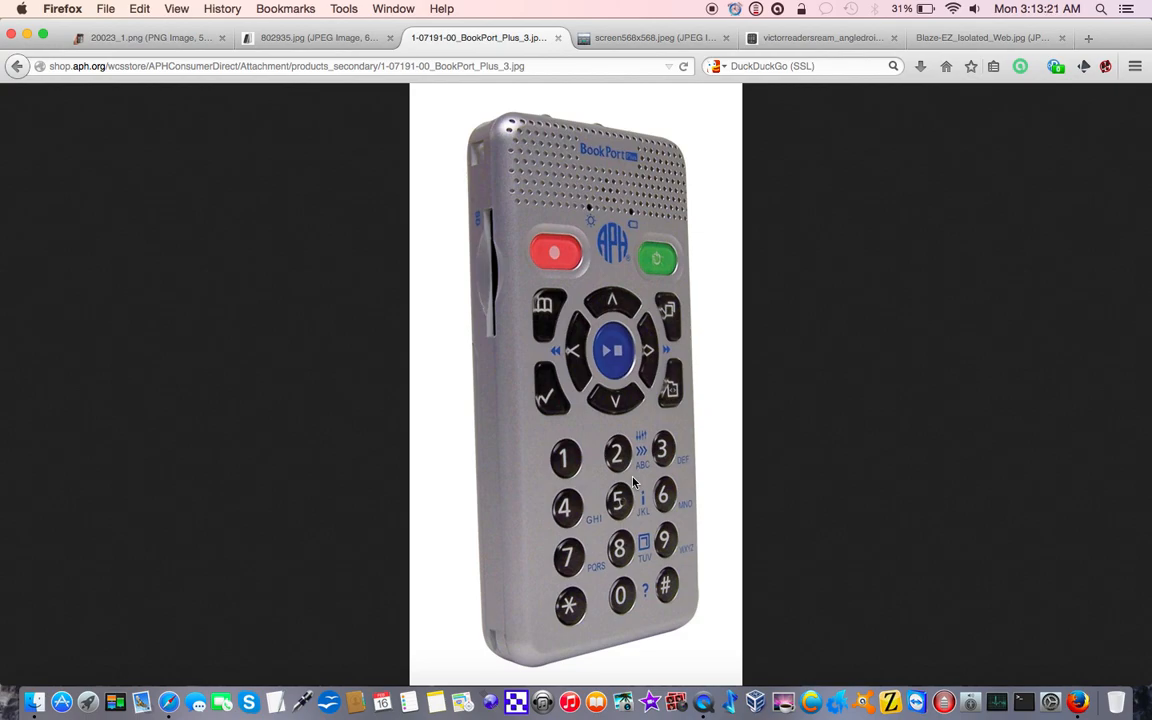
click(820, 38)
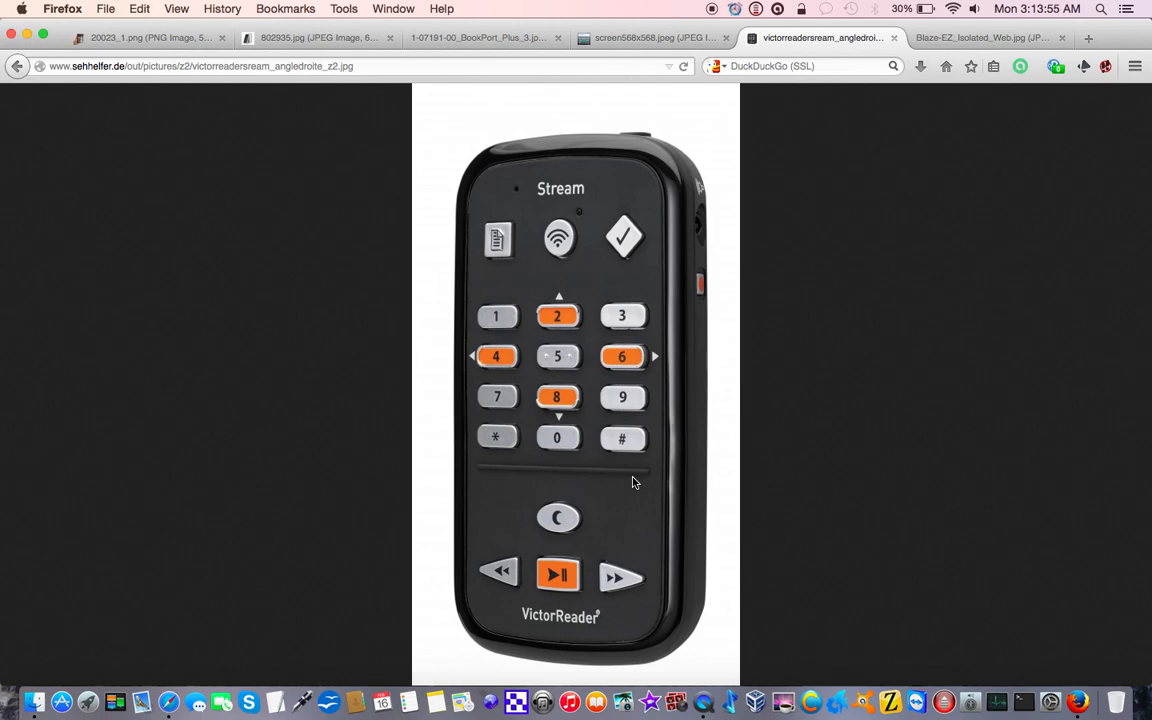
Step: Revisit the Blaze EZ image and BARD app screenshot, returning to the Victor Reader Stream photo
click(980, 38)
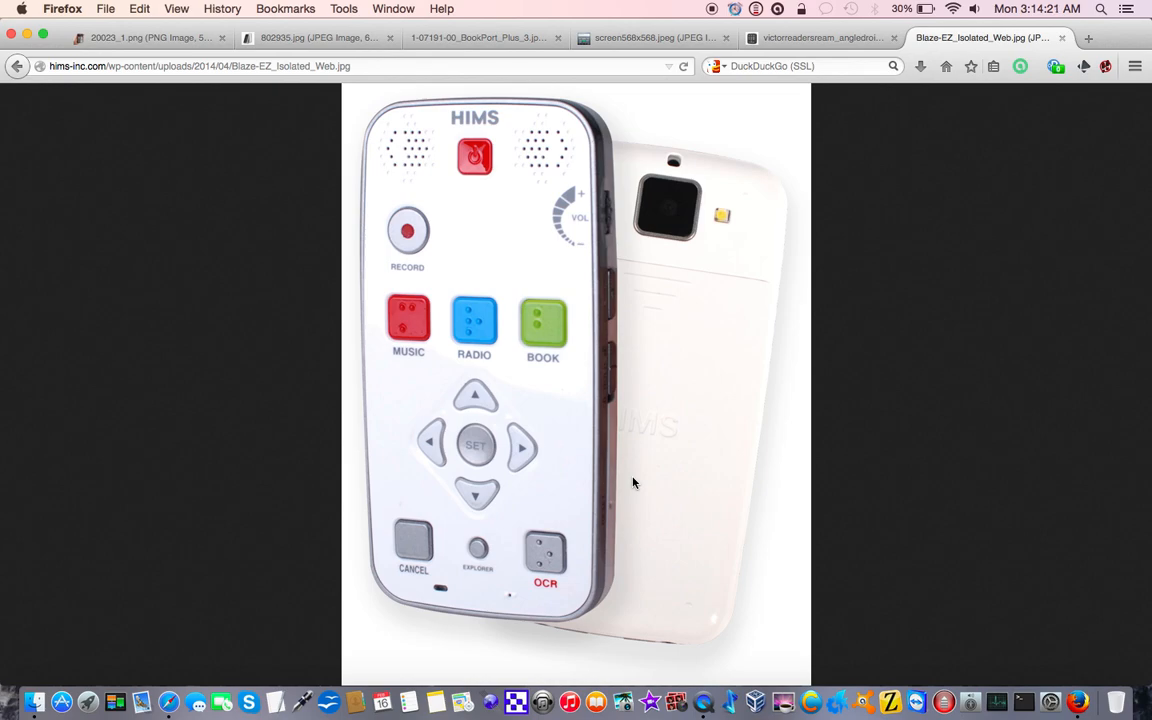
click(820, 38)
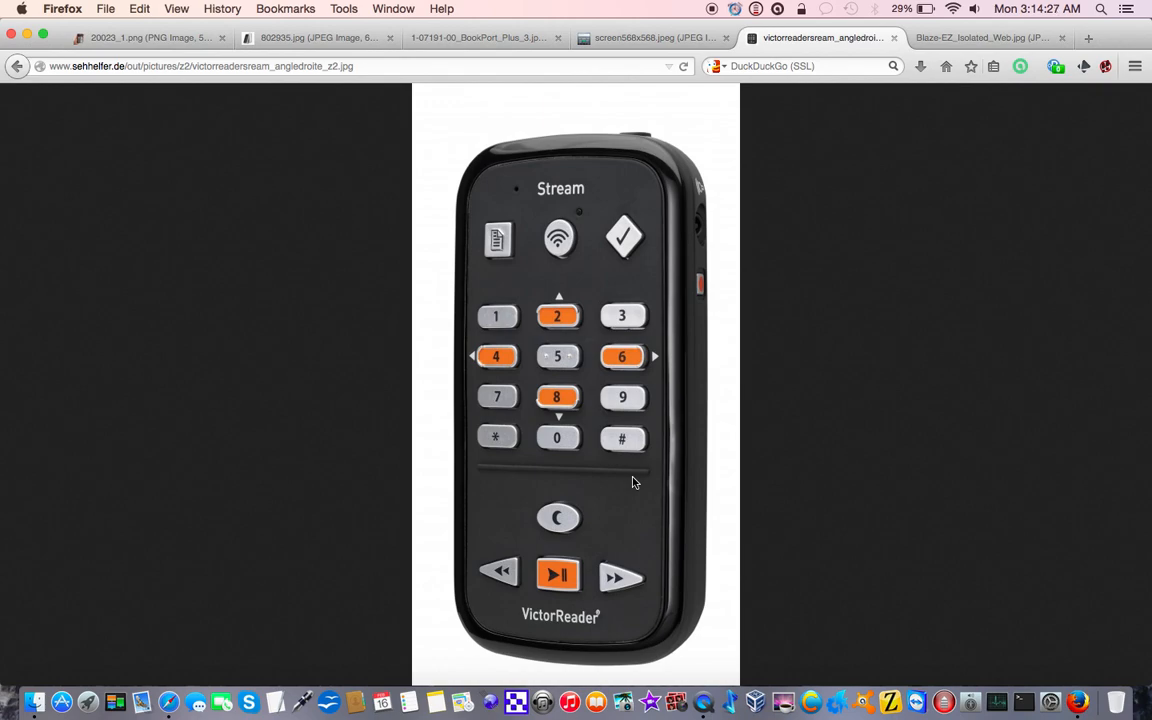
click(656, 38)
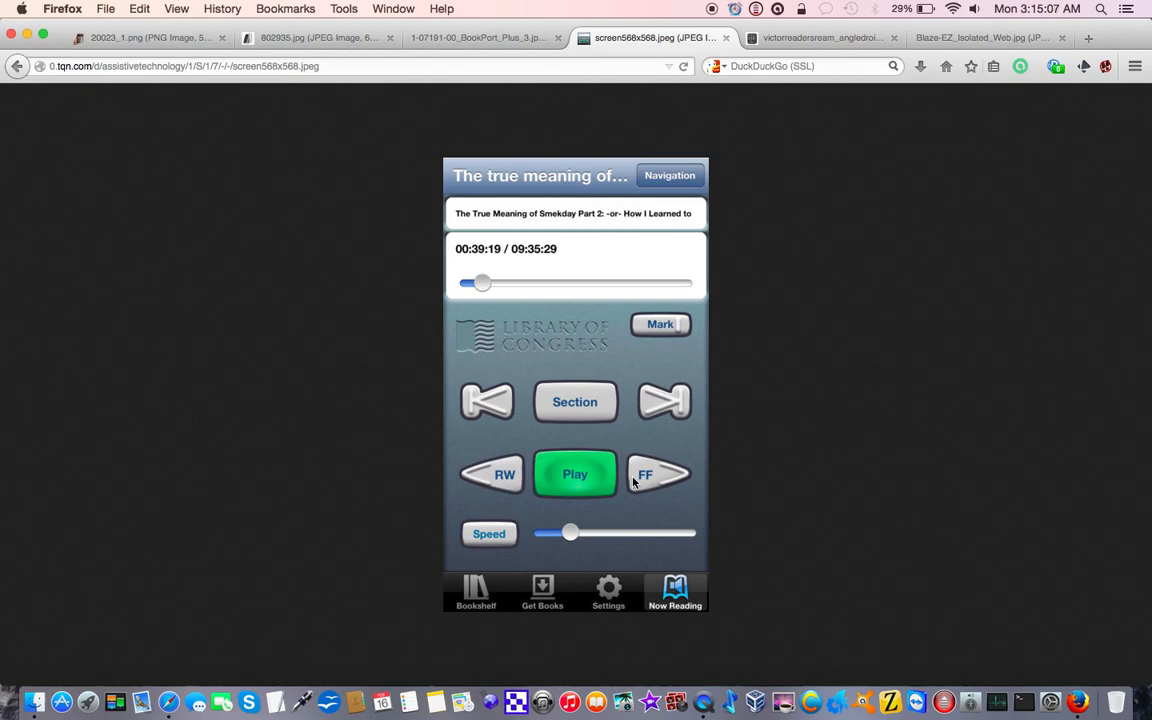
click(820, 38)
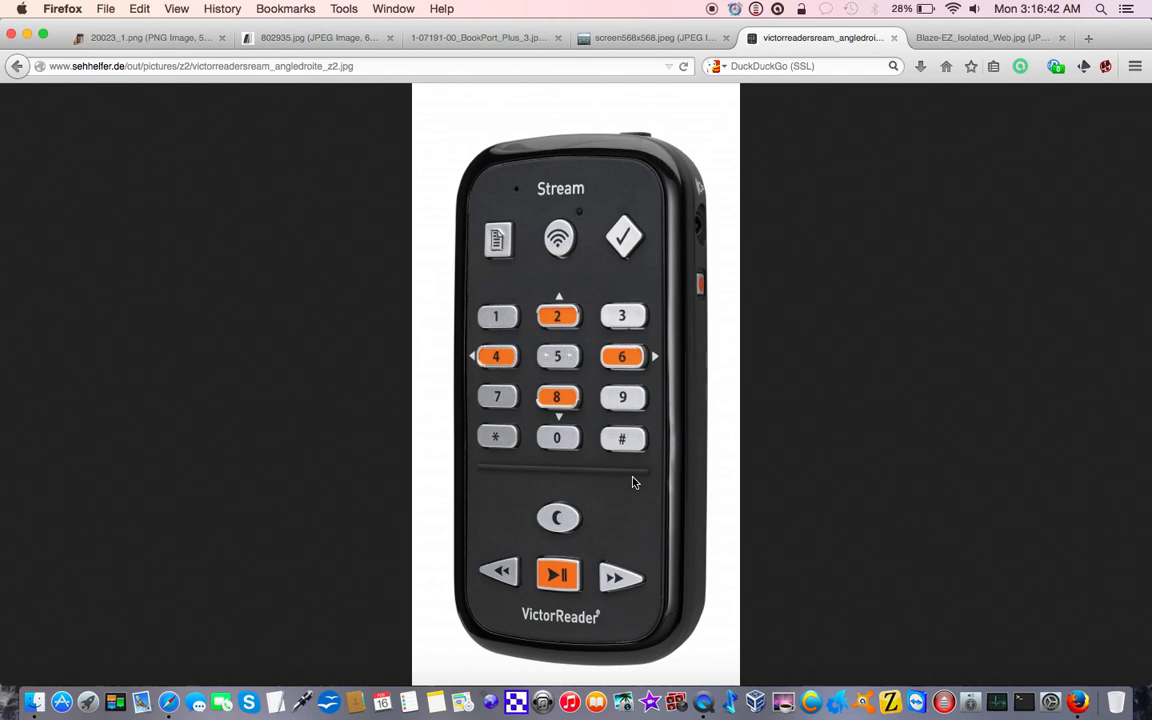
Step: Show the Blaze_EZ_Isolated_Web.jpg tab after a quick glance back at the Victor Stream image
click(984, 38)
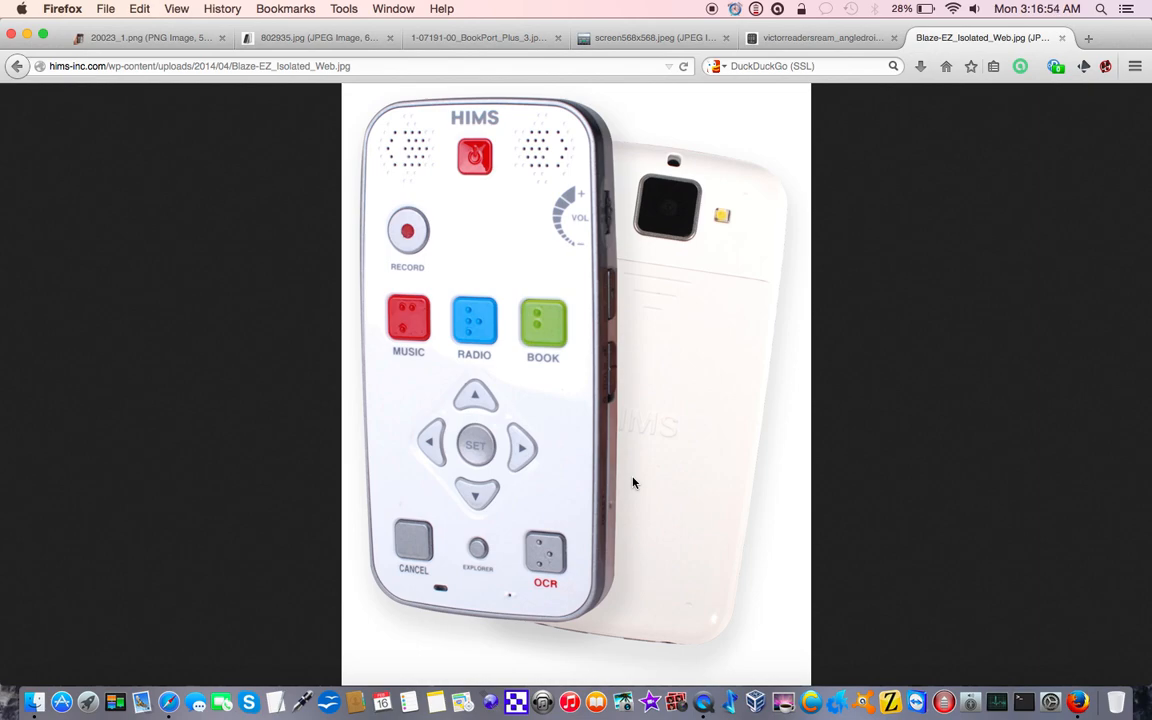
click(820, 38)
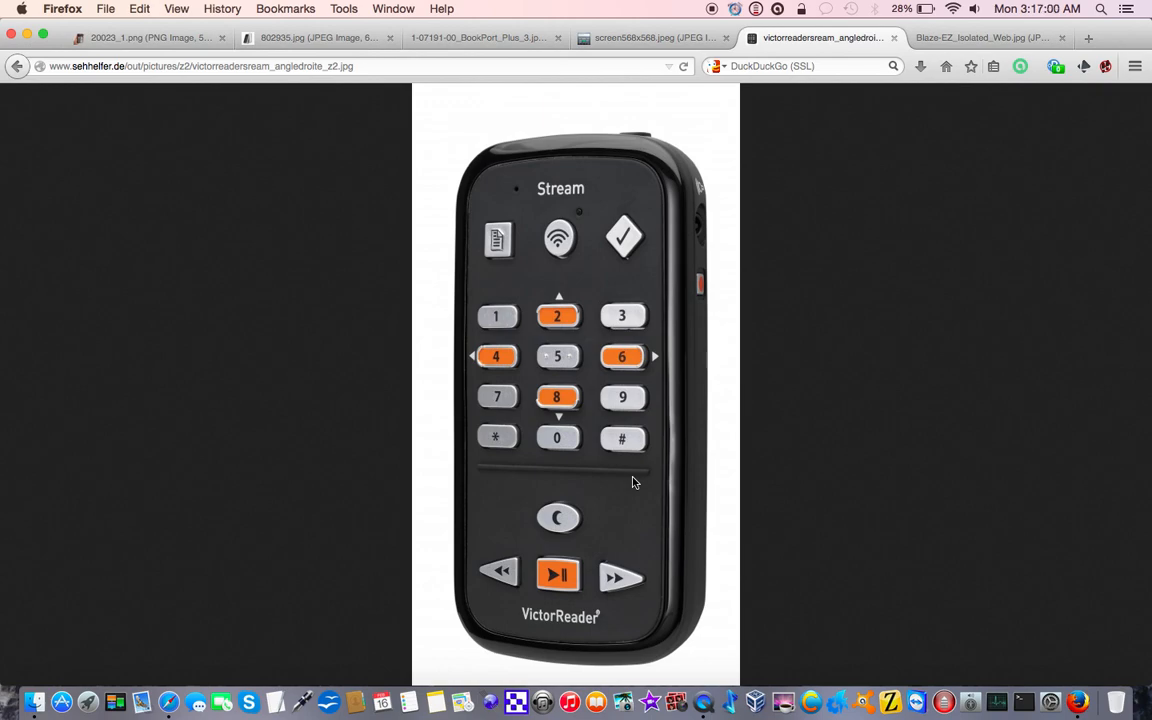
click(980, 38)
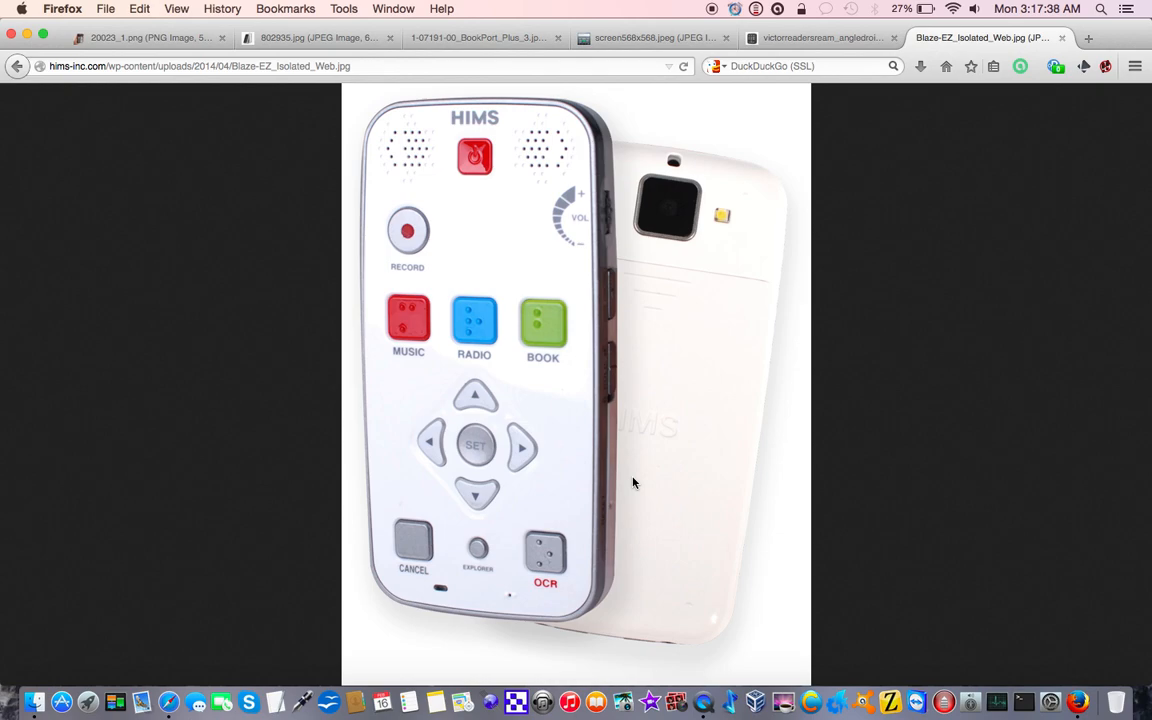
Step: Rapidly flip among the Victor Stream, Blaze EZ and BARD app tabs, finishing on Victor Stream
click(820, 38)
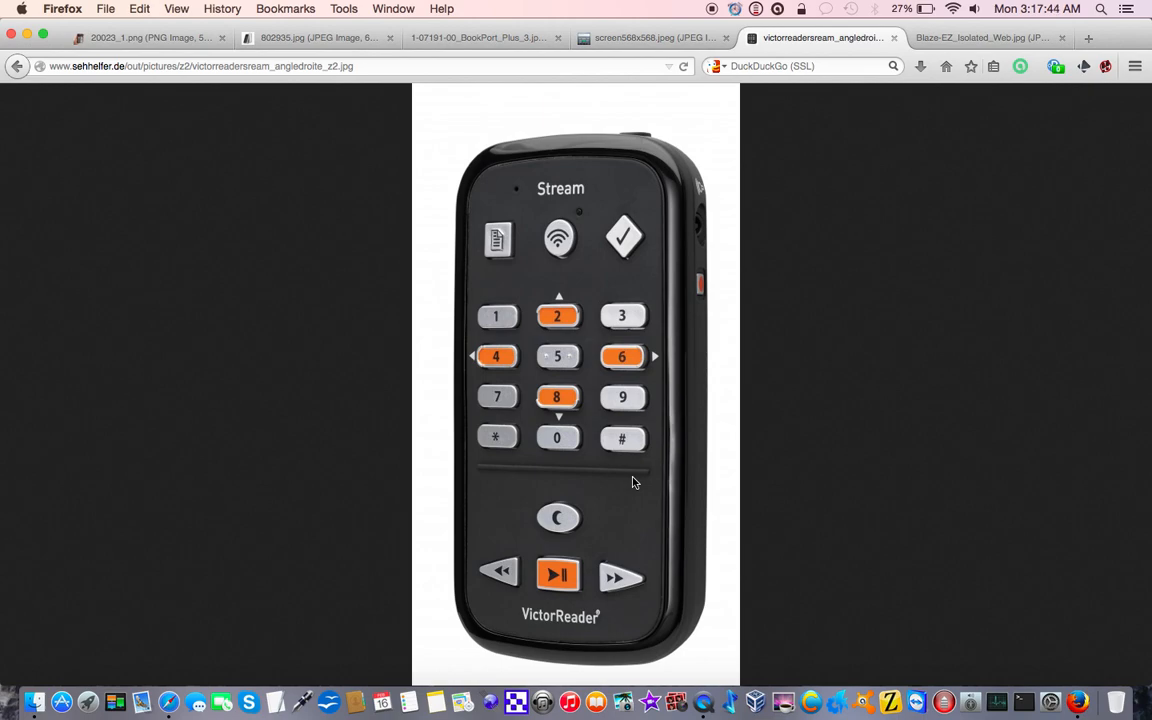
click(980, 38)
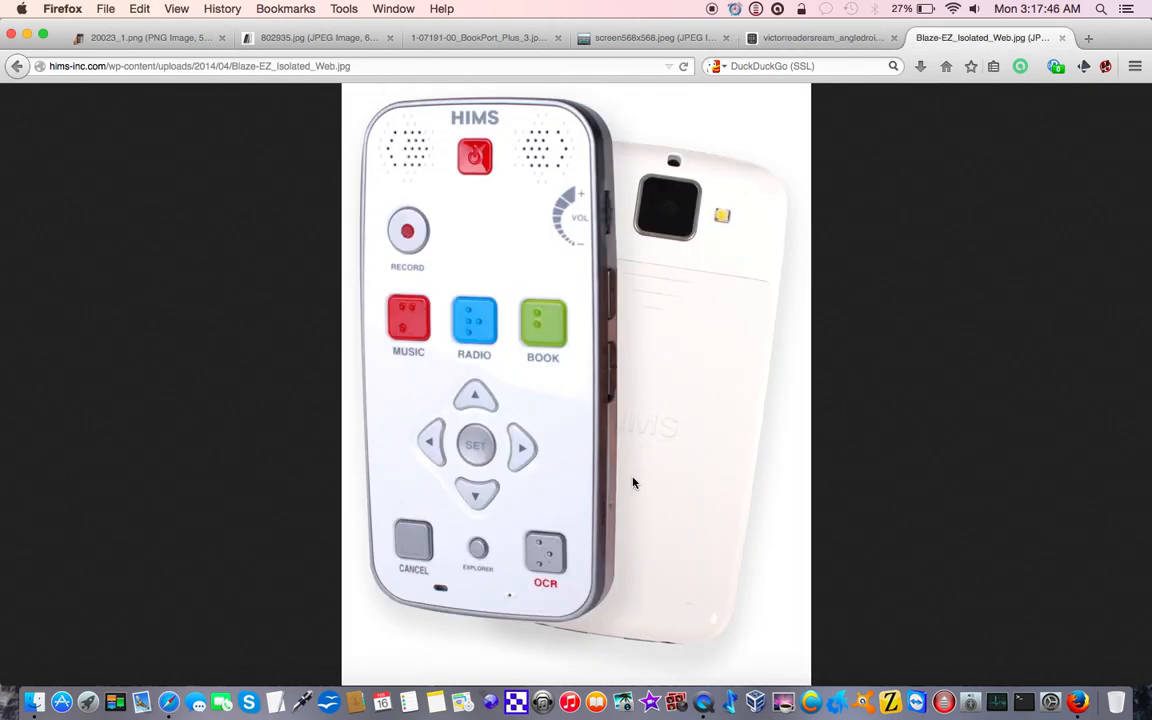
click(656, 38)
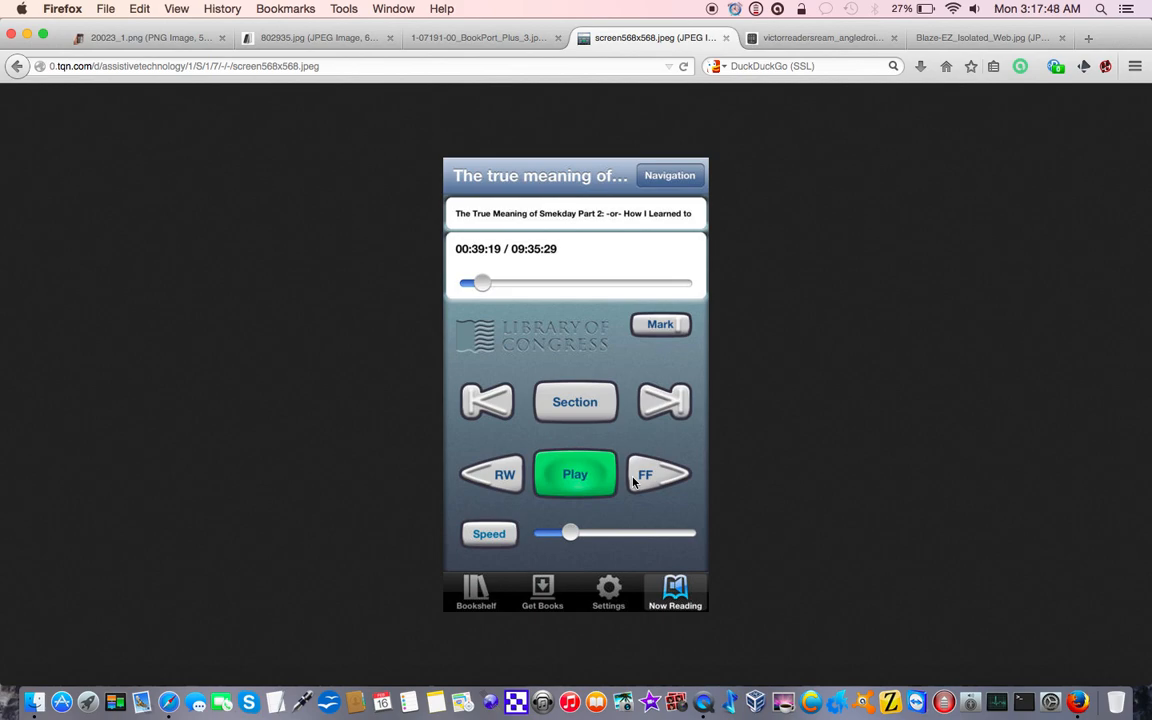
click(820, 38)
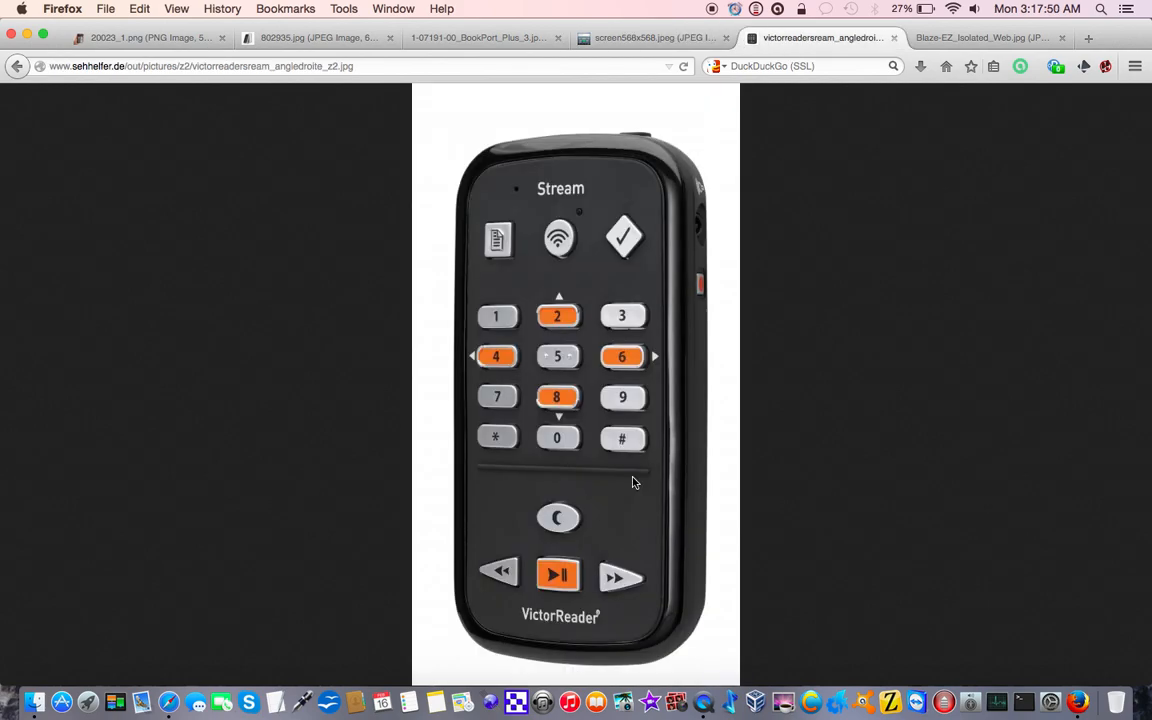
click(982, 38)
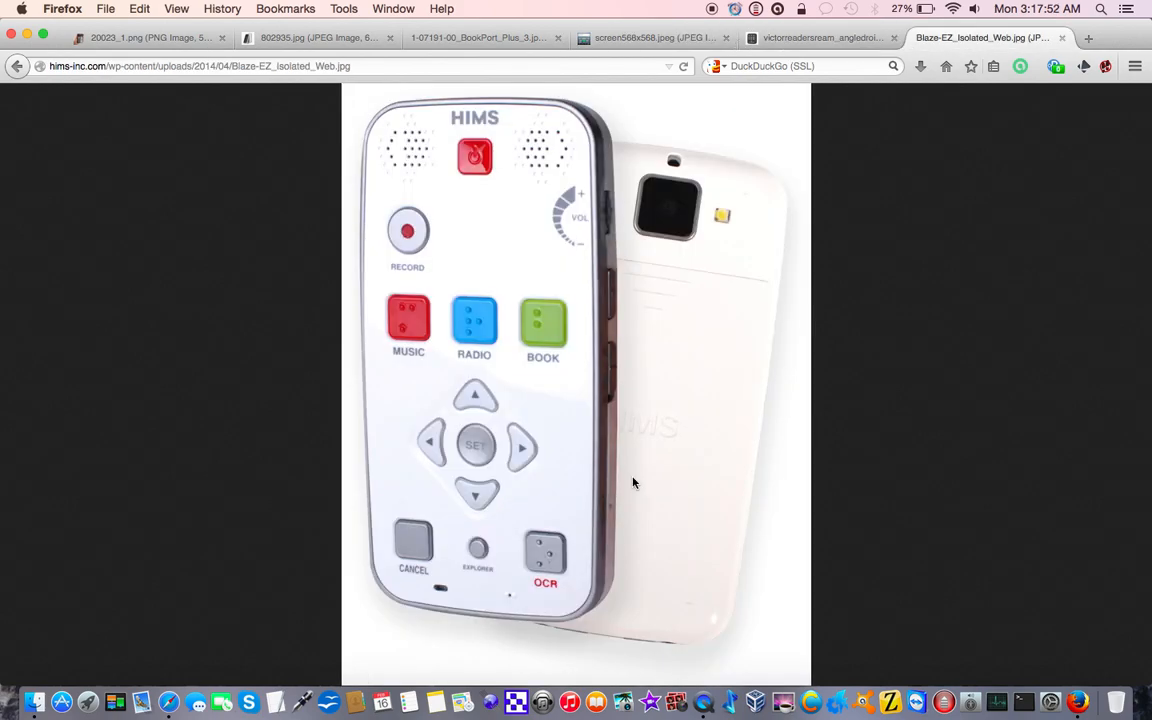
click(650, 38)
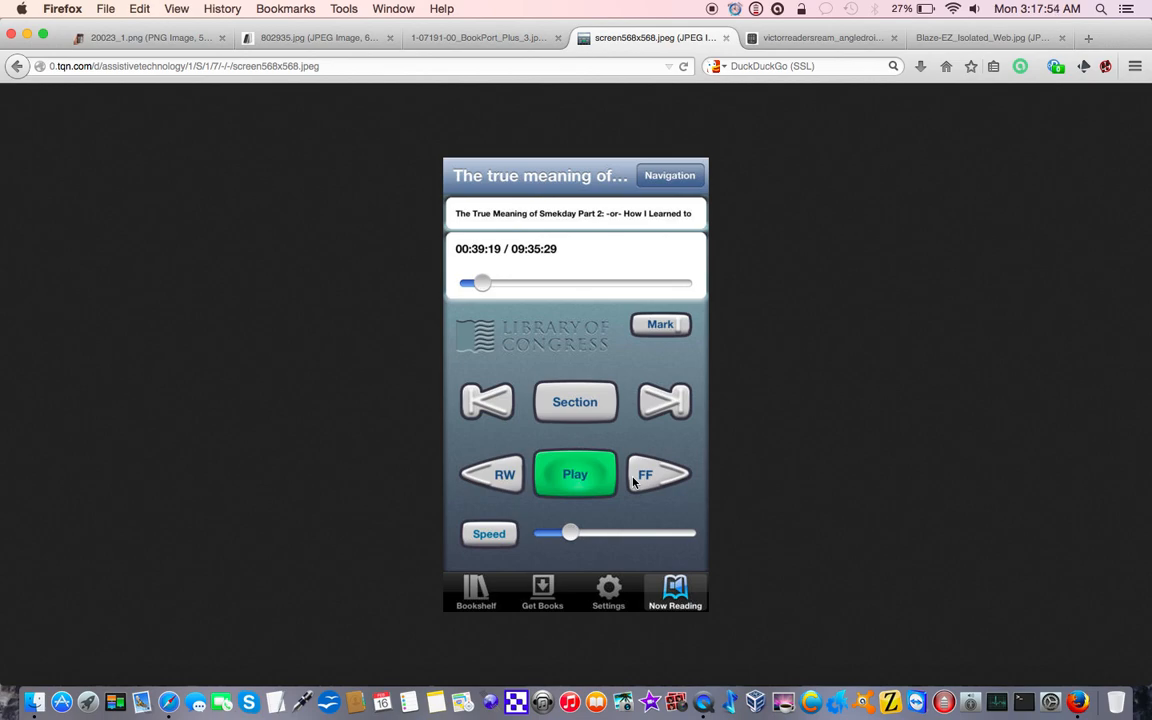
click(820, 38)
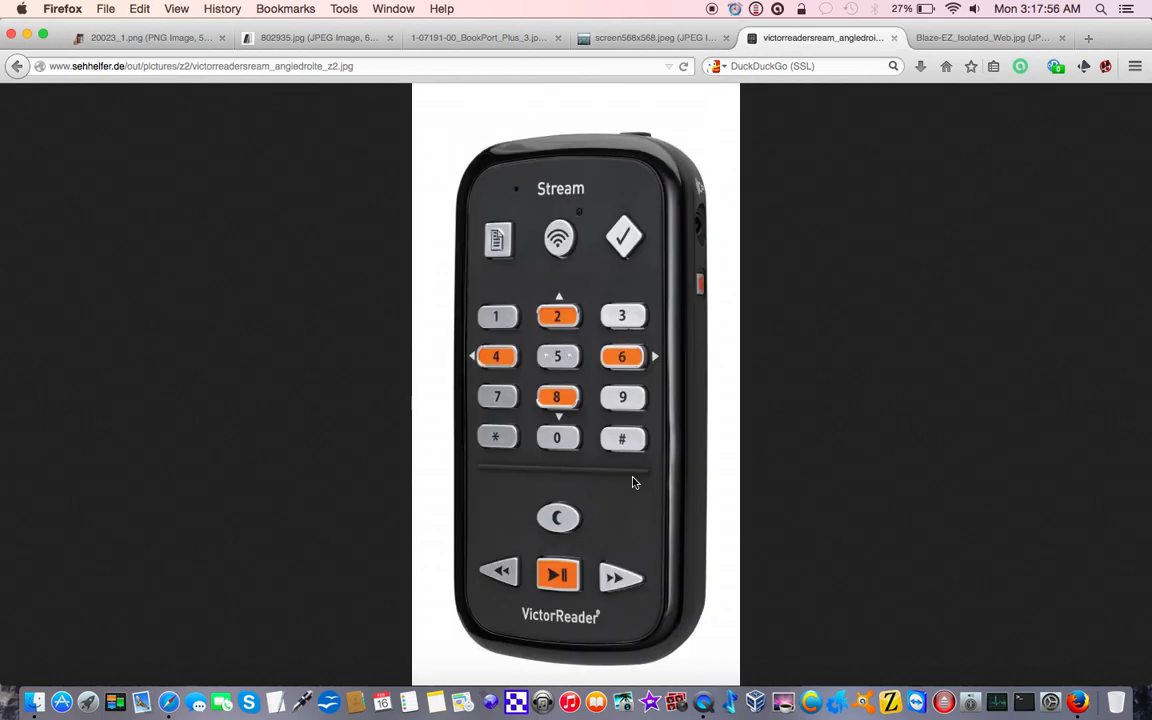